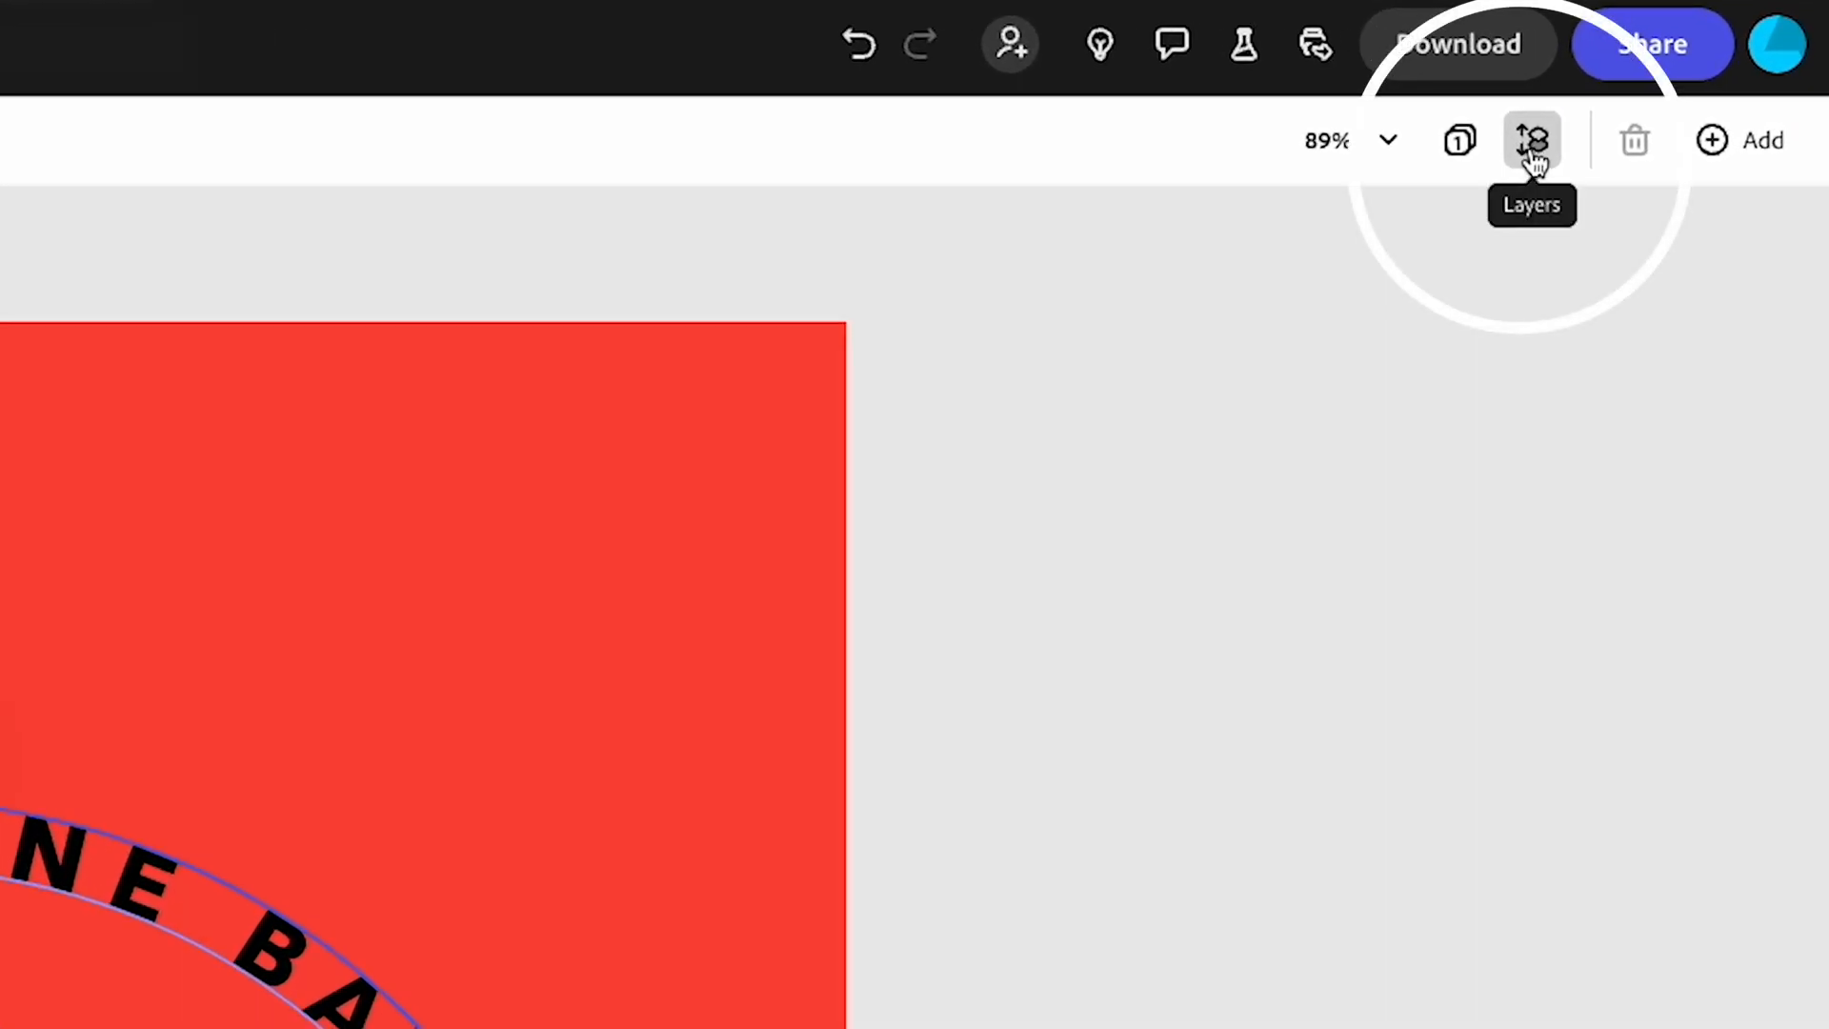
Step: Show the Layers panel for the red mountain logo design
left_click(1529, 139)
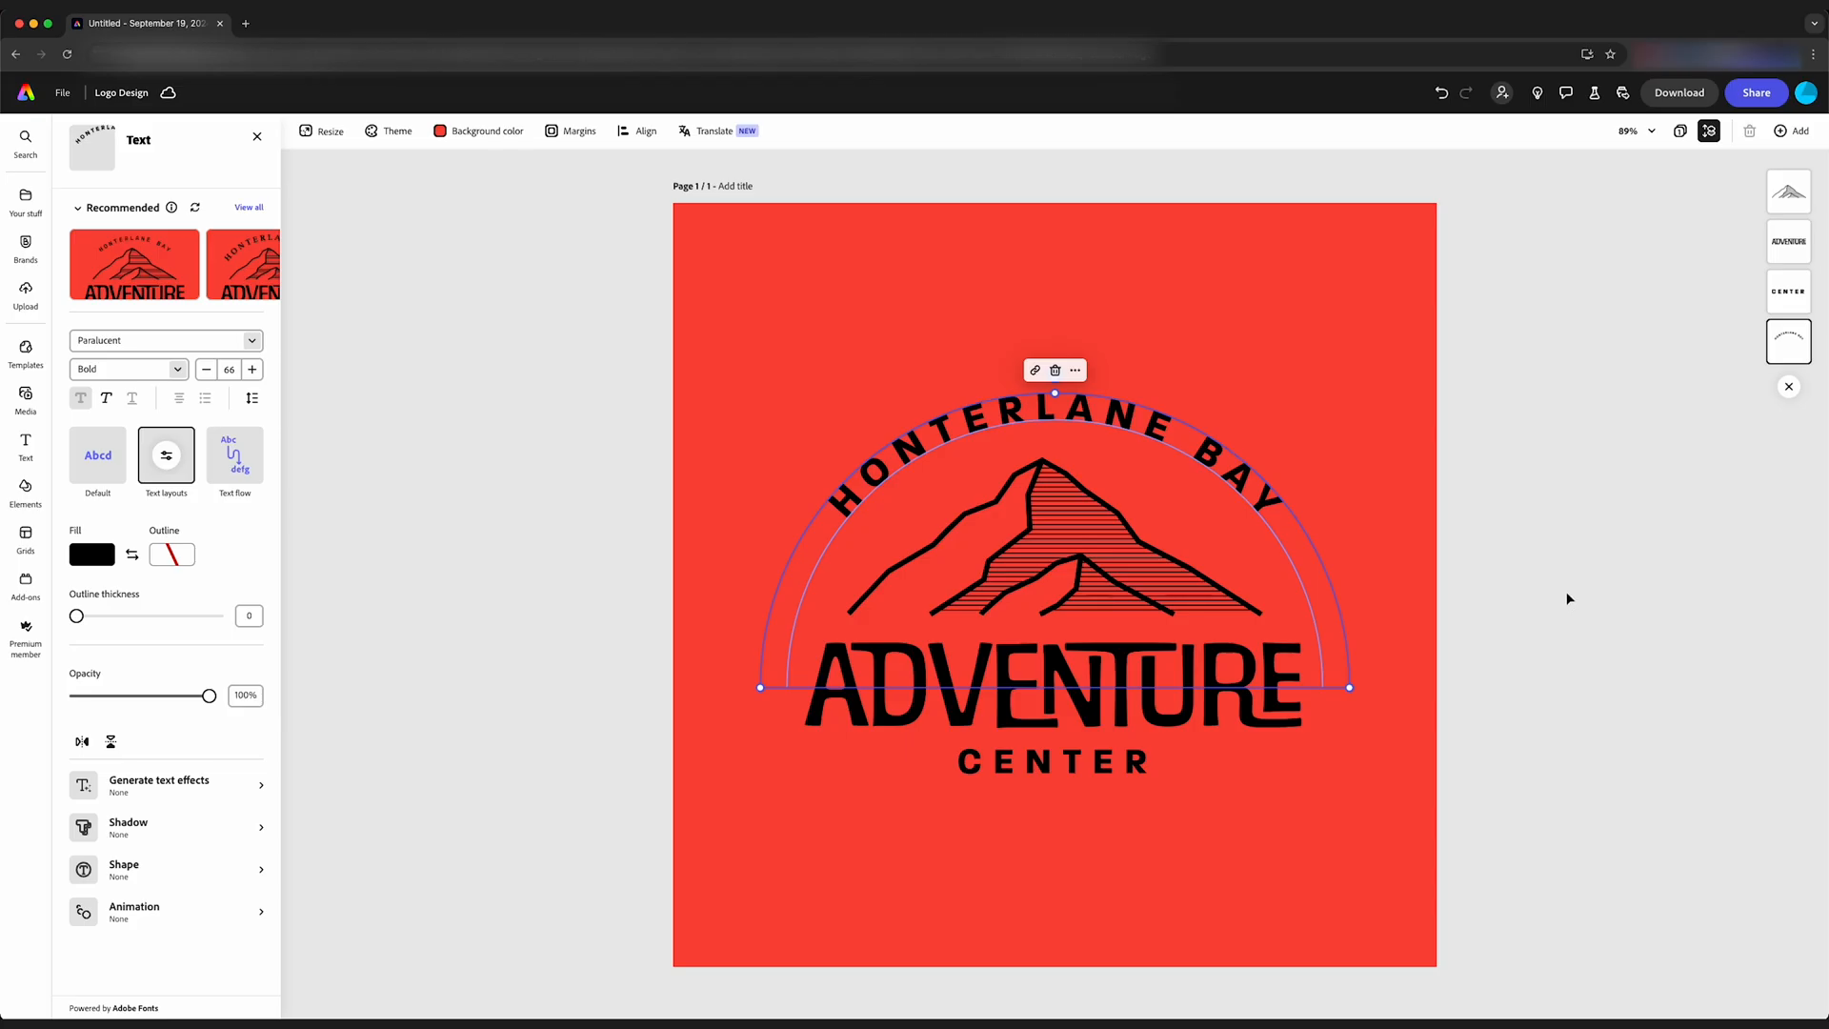
Step: Select the CENTER text line and fill it with the red Page theme swatch
left_click(1050, 685)
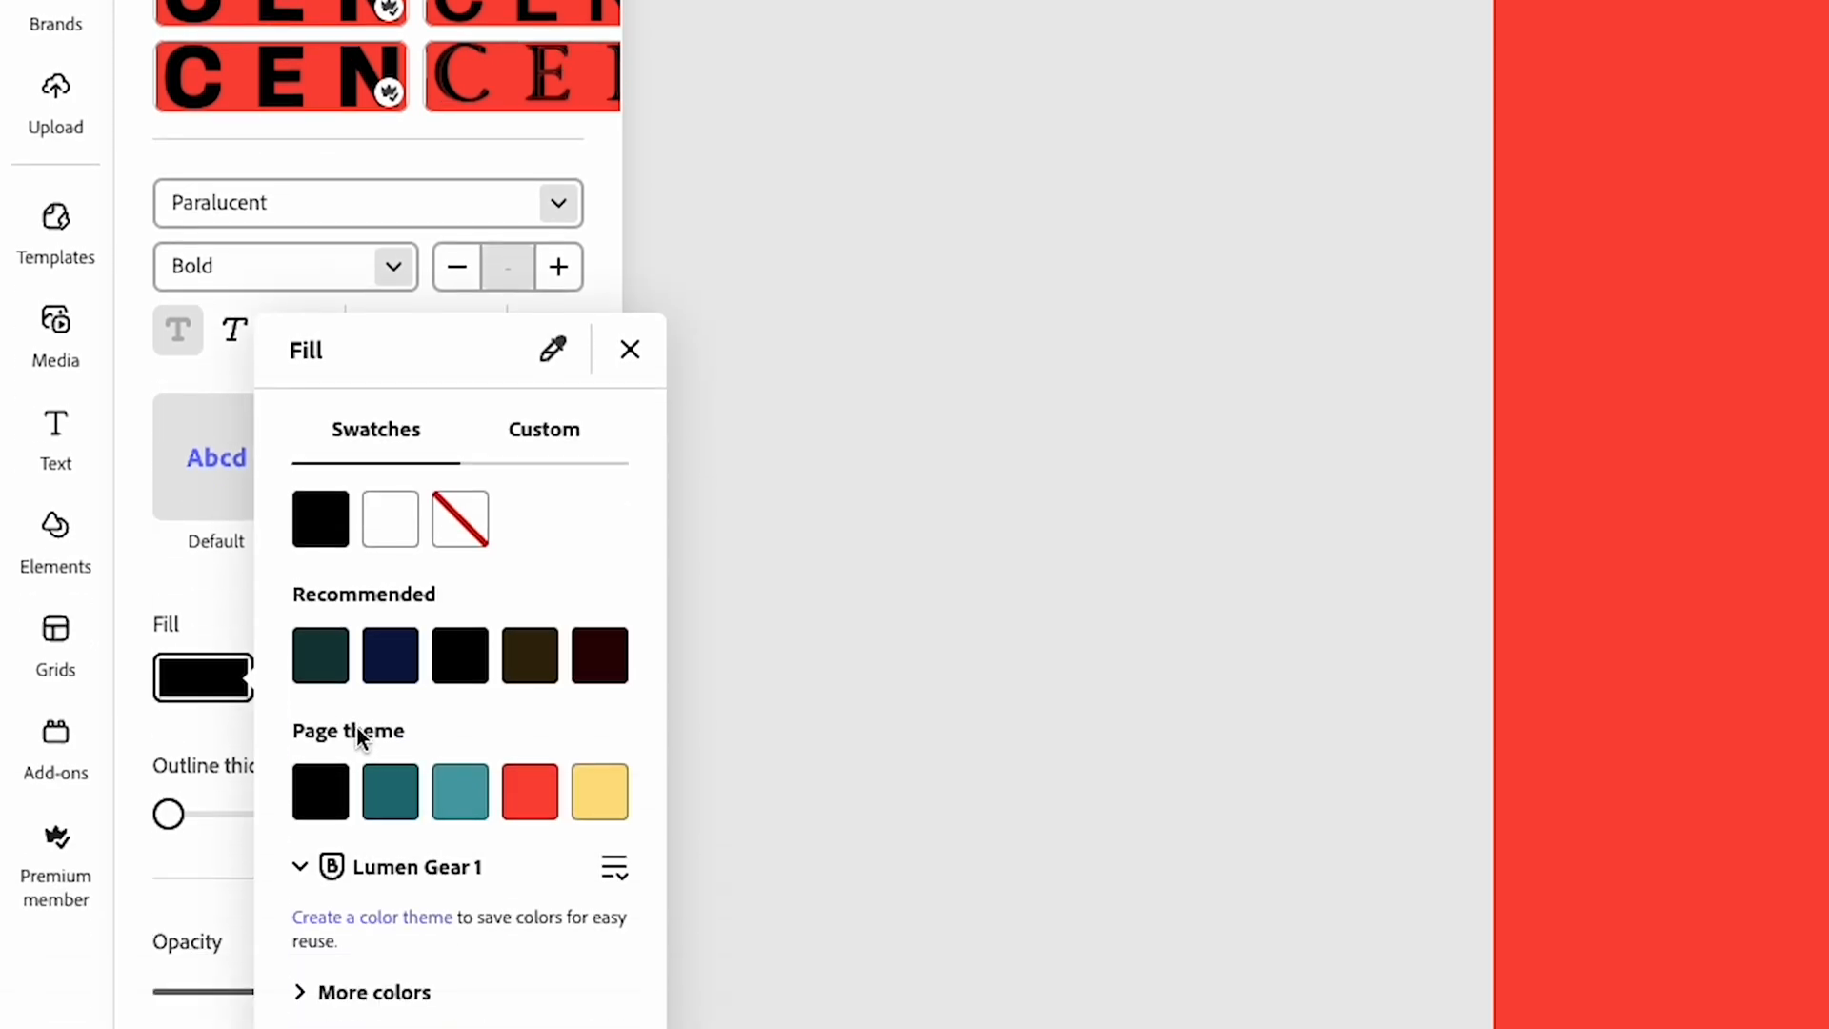
left_click(528, 793)
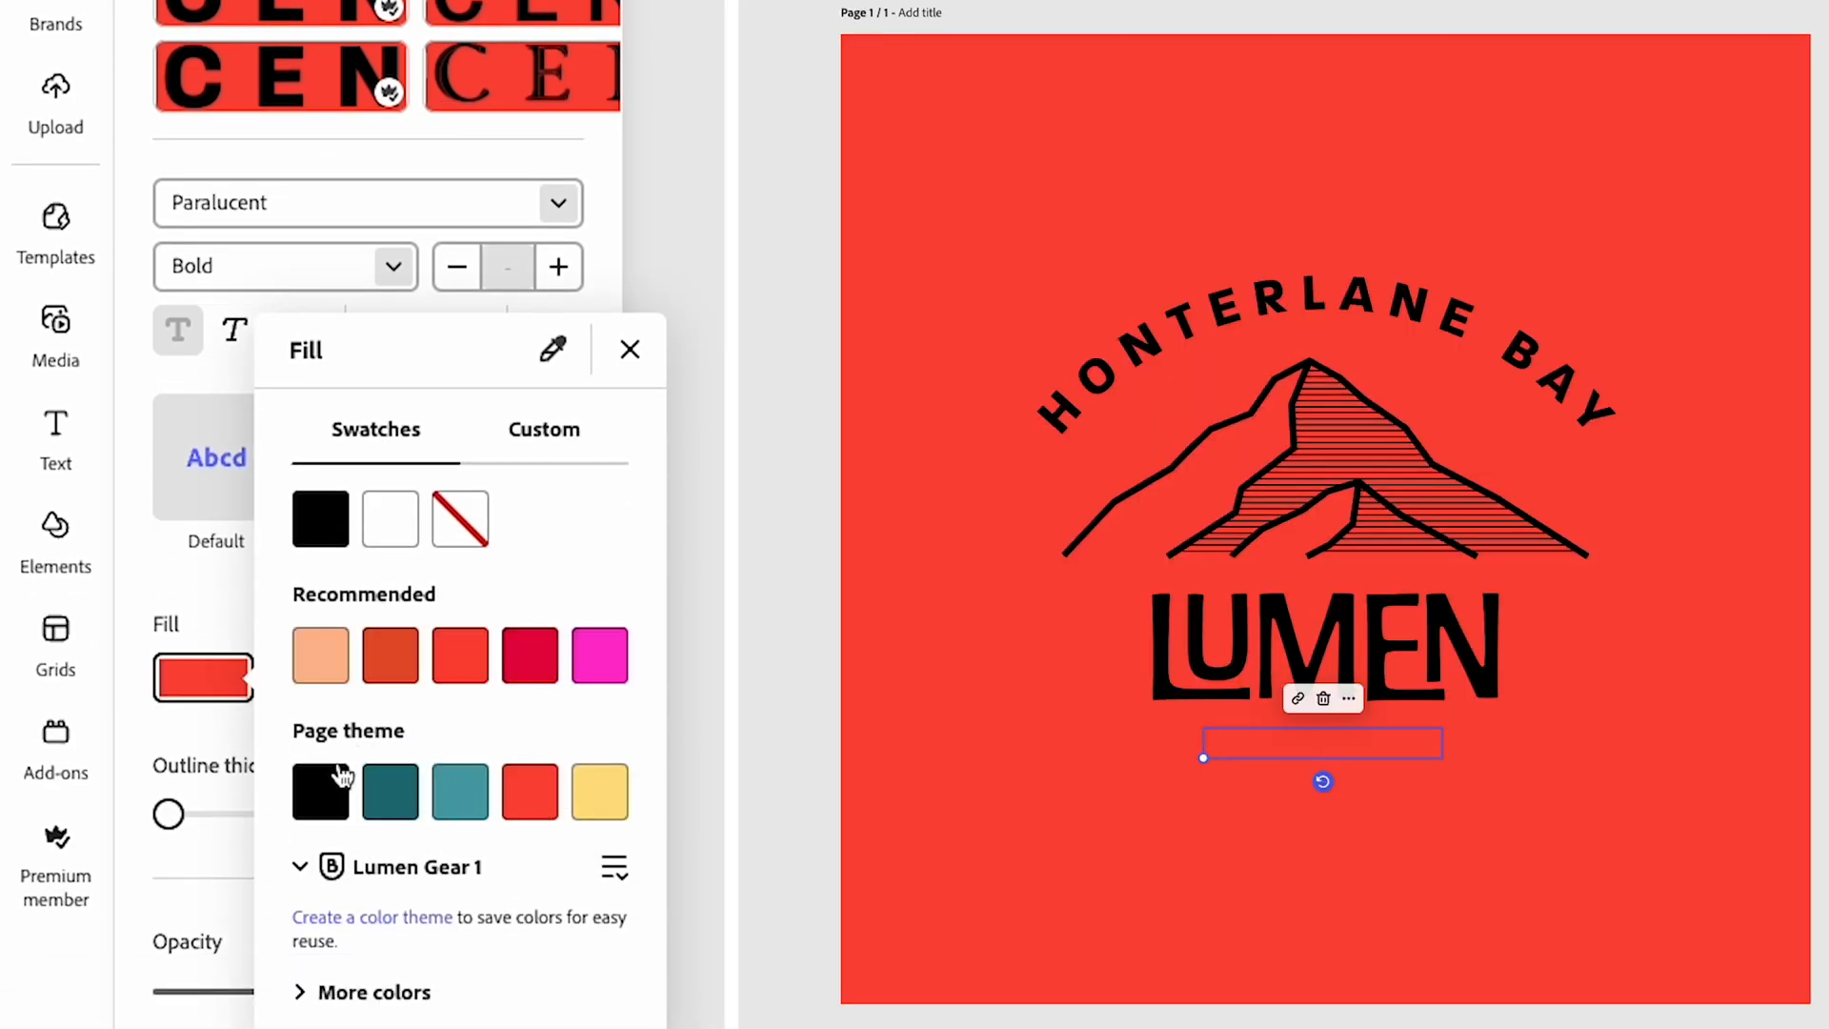